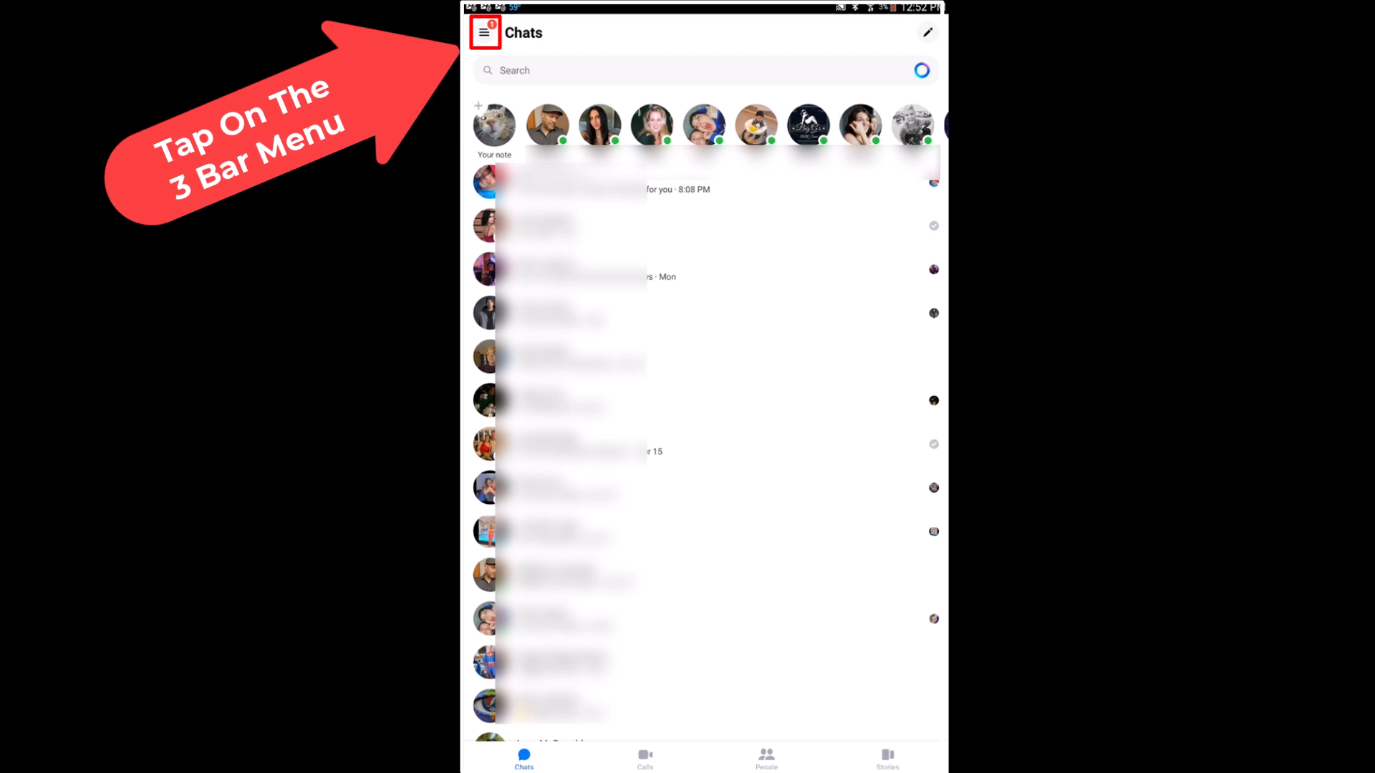
Step: Bring up the Messenger main menu listing chats, marketplace, message requests, archive and communities
click(486, 33)
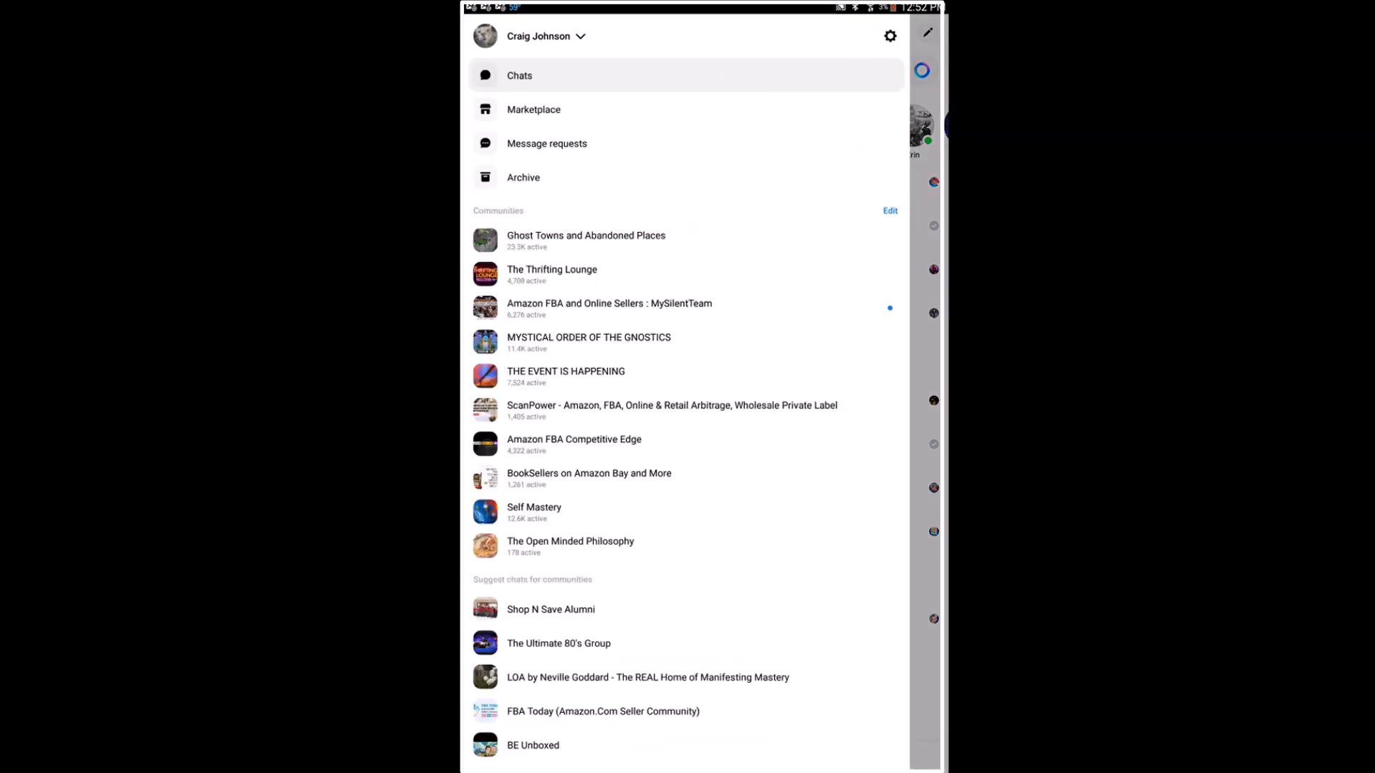
click(890, 36)
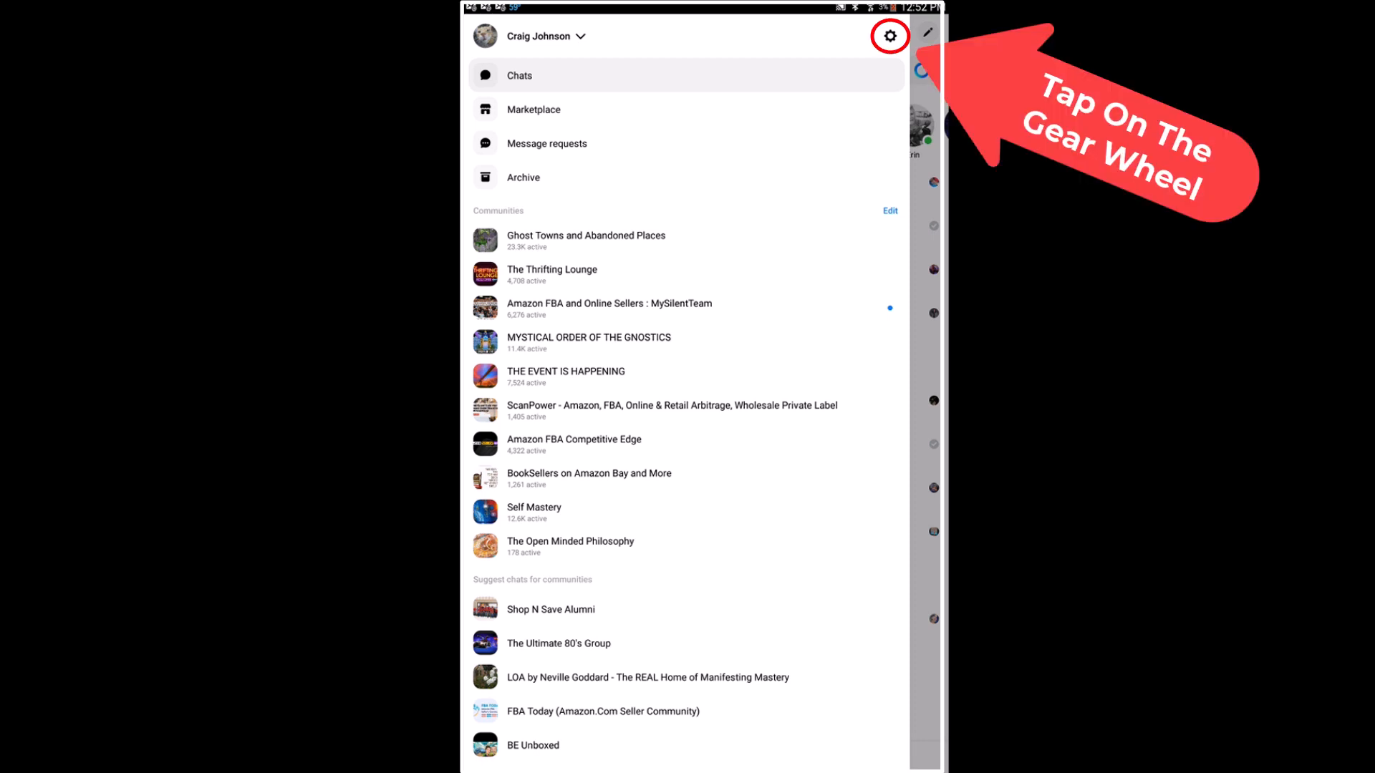
Step: Go into account settings and reach the Dark mode page showing Off and On
click(889, 36)
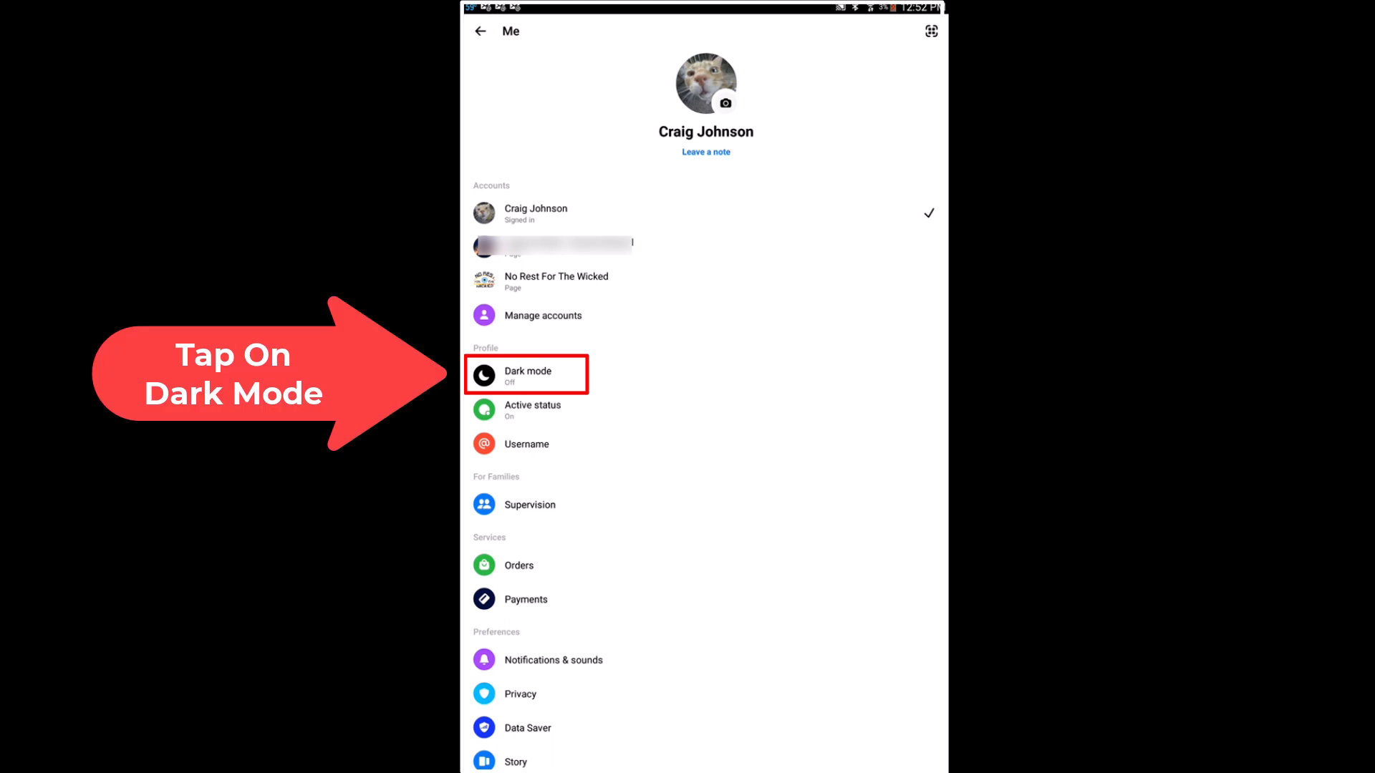
click(527, 375)
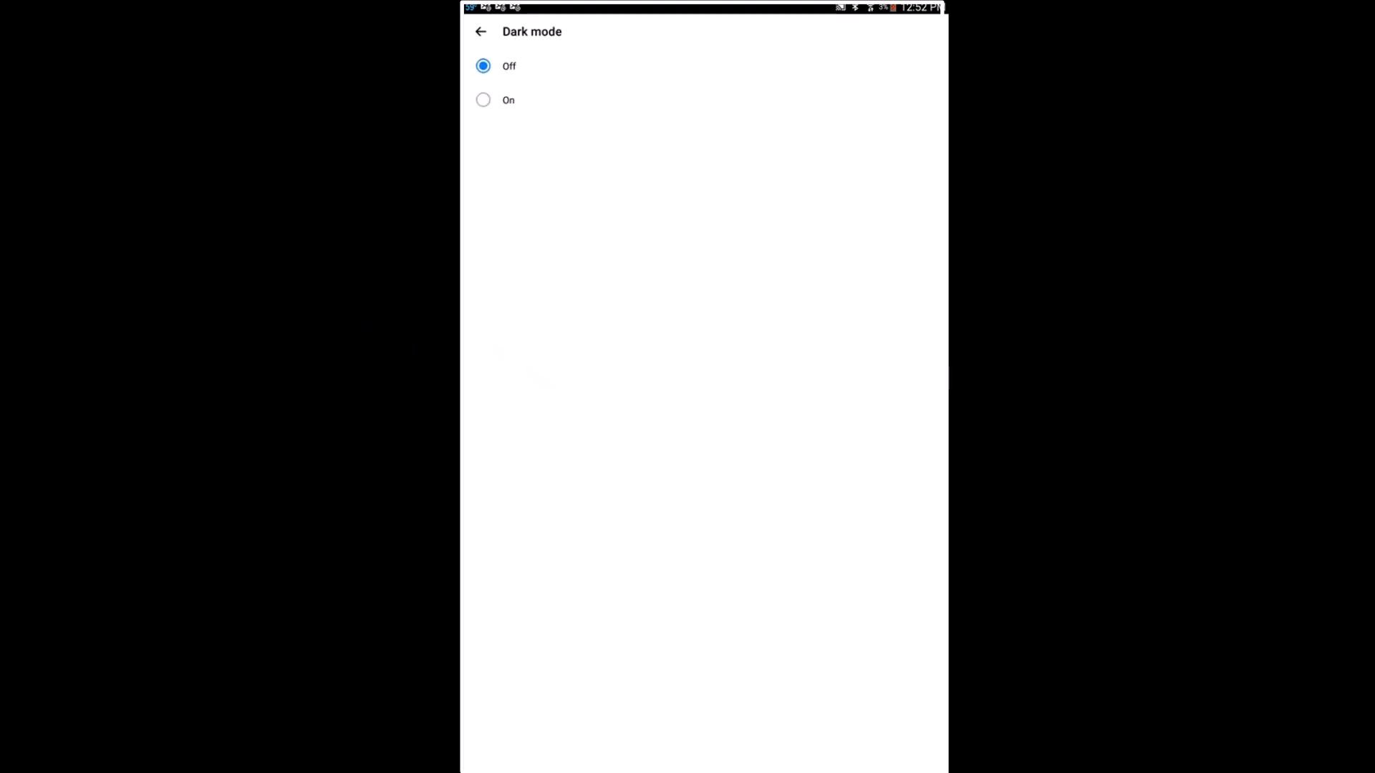
Step: Switch Dark mode to On and return to the settings screen now in the dark theme
click(483, 99)
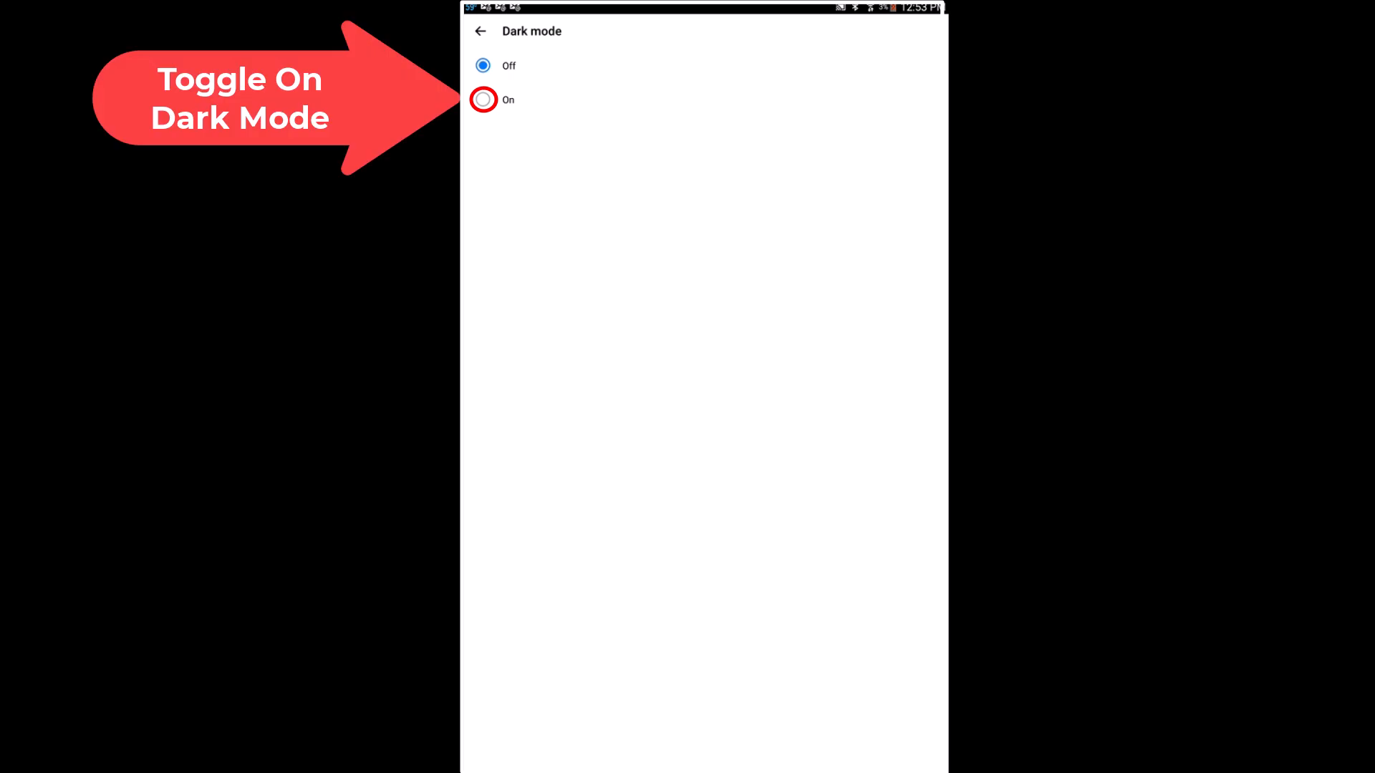
click(482, 99)
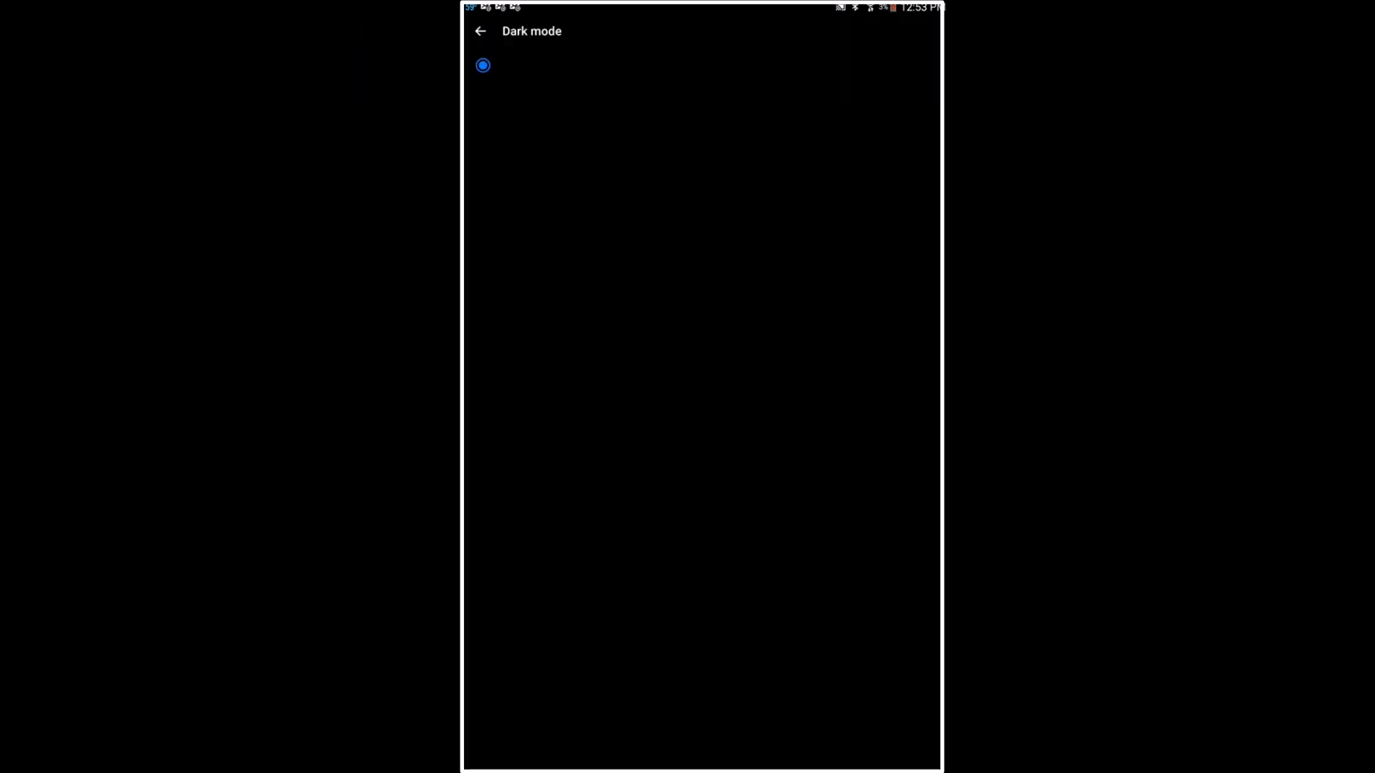
click(480, 30)
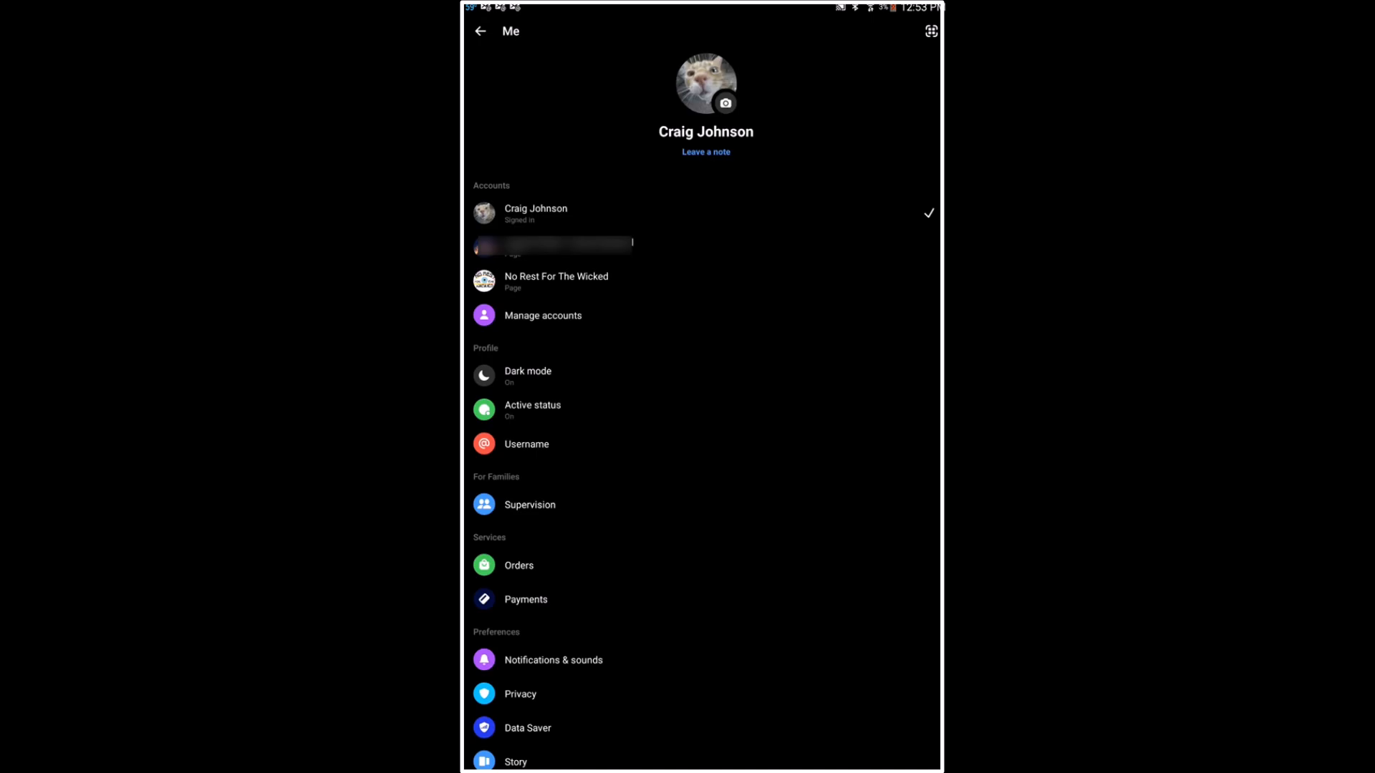